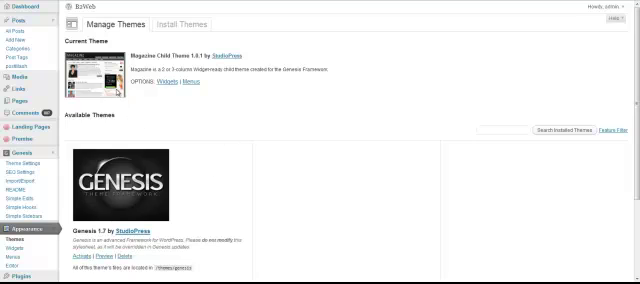
mouse_move(268, 116)
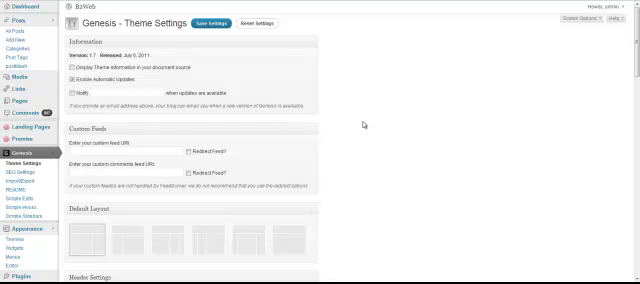
mouse_move(368, 126)
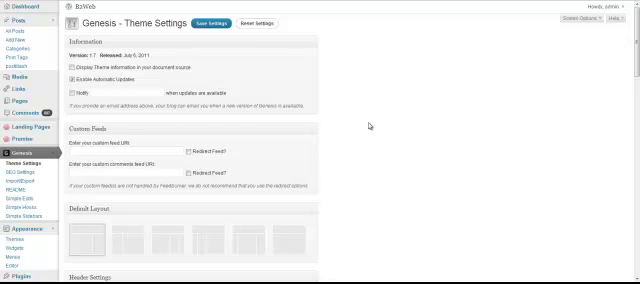
Scroll through navigation, breadcrumbs, comments, content archives, blog page and header/footer script sections
scroll("down", 3)
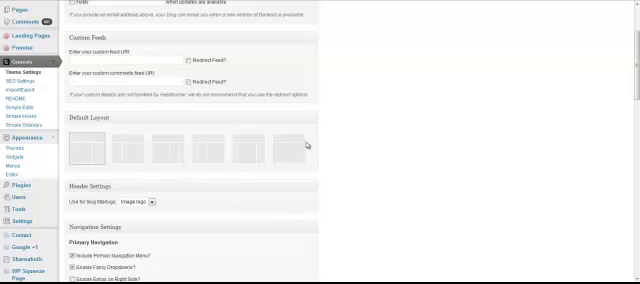
scroll("down", 3)
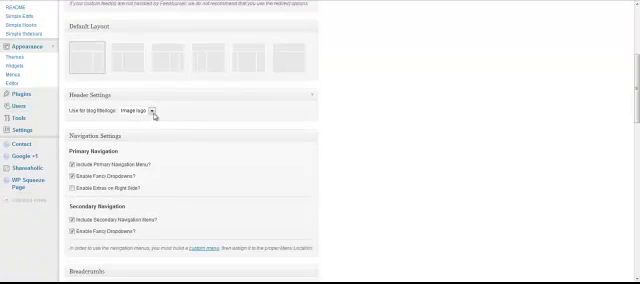
scroll("down", 3)
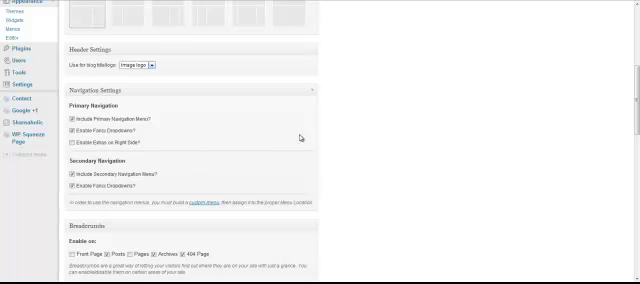
mouse_move(344, 136)
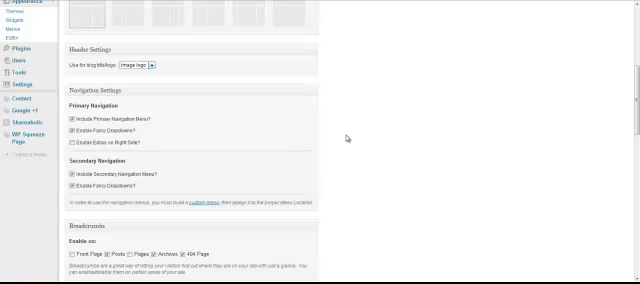
scroll("down", 3)
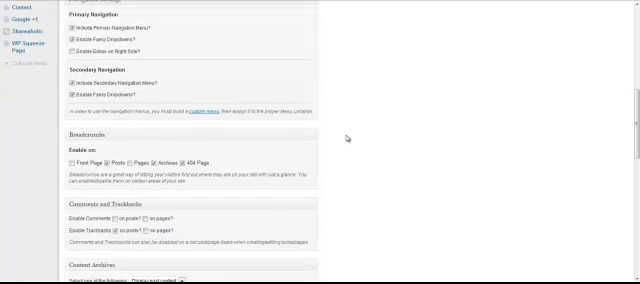
scroll("down", 3)
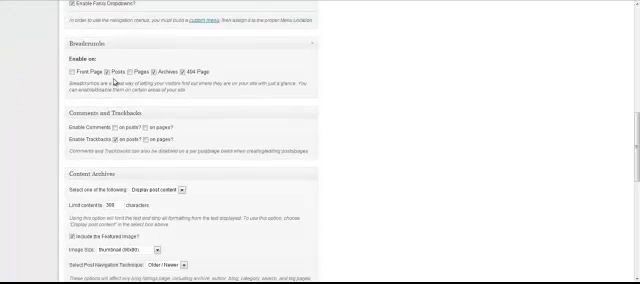
scroll("down", 3)
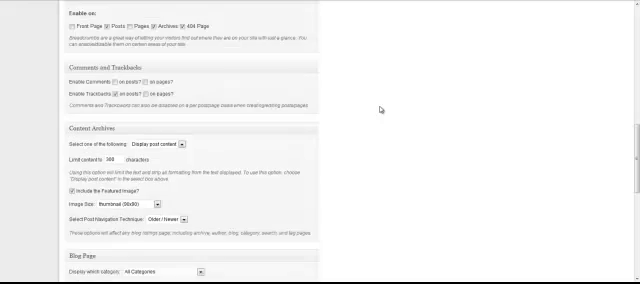
scroll("down", 3)
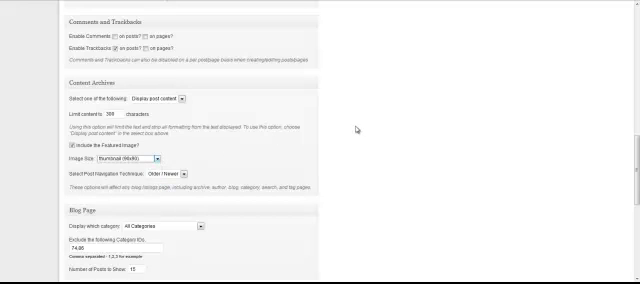
scroll("down", 3)
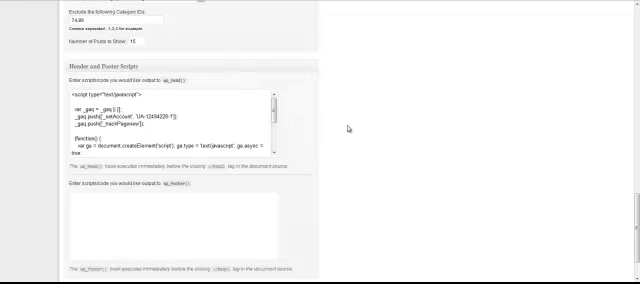
mouse_move(350, 128)
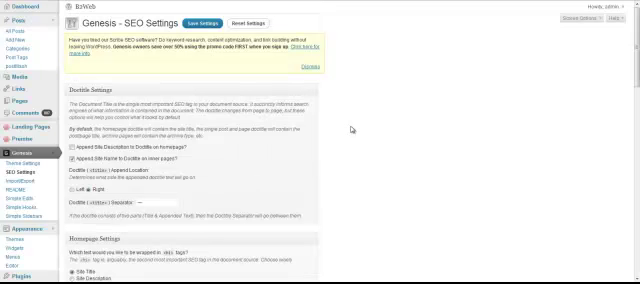
mouse_move(352, 128)
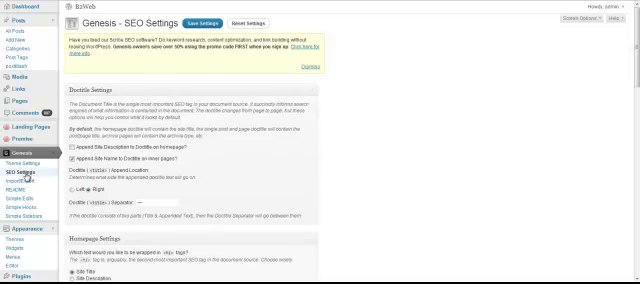
Scroll through Doctitle, Homepage, Document Head, Robots Meta and Archives SEO sections to the end
scroll("down", 3)
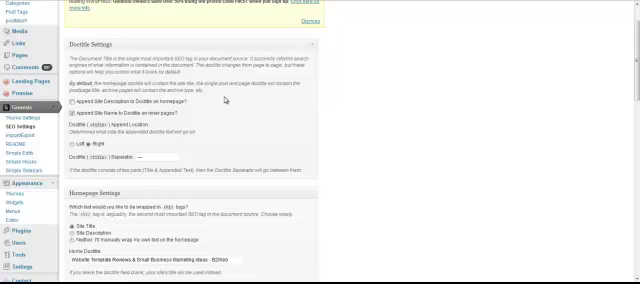
scroll("down", 3)
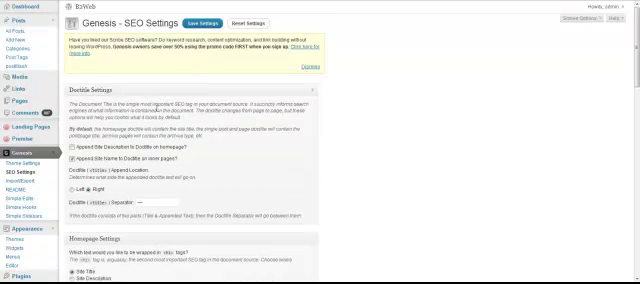
scroll("down", 3)
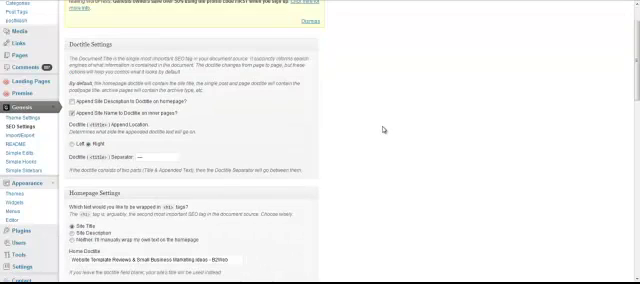
scroll("down", 3)
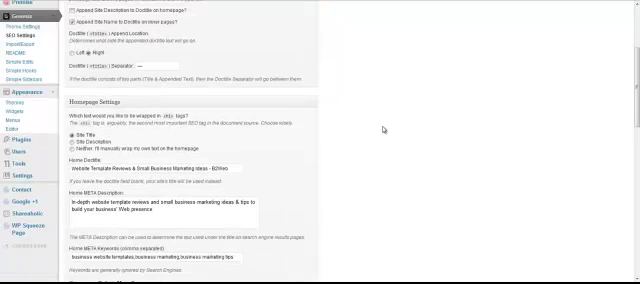
scroll("down", 3)
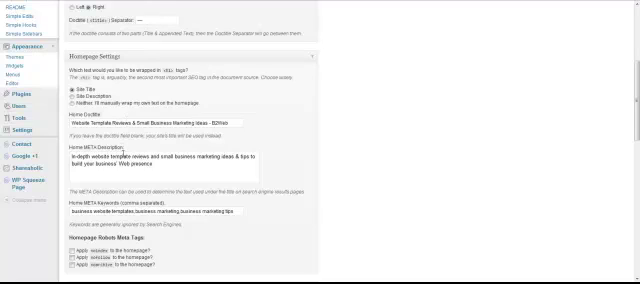
scroll("down", 3)
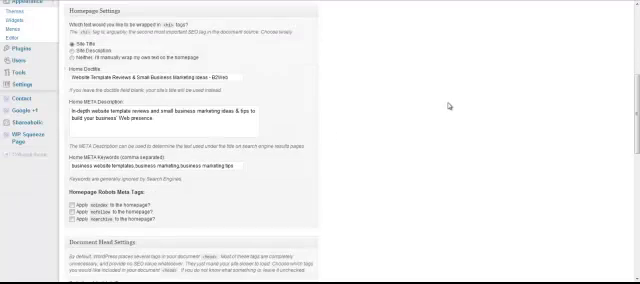
scroll("down", 3)
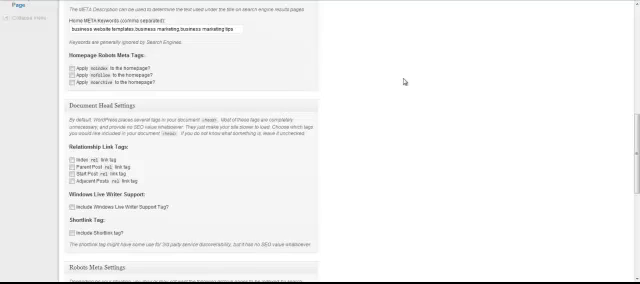
scroll("down", 3)
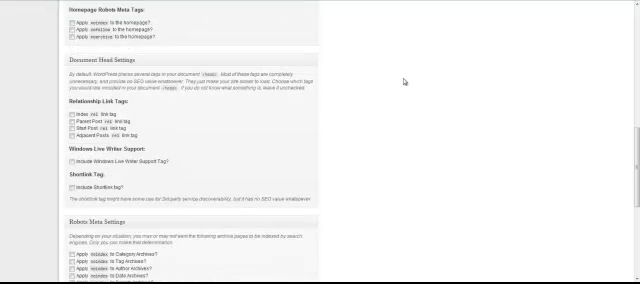
scroll("down", 3)
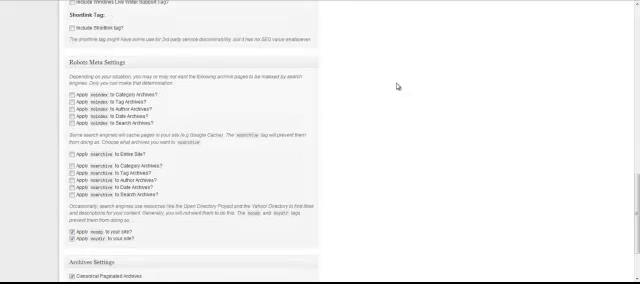
scroll("down", 3)
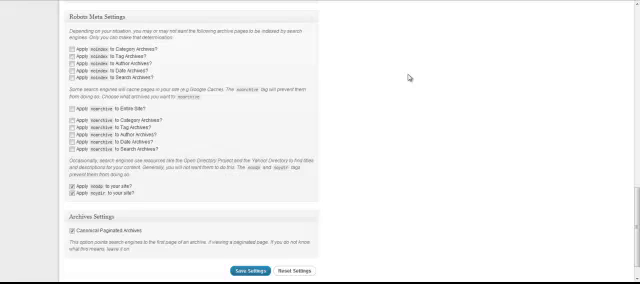
scroll("down", 3)
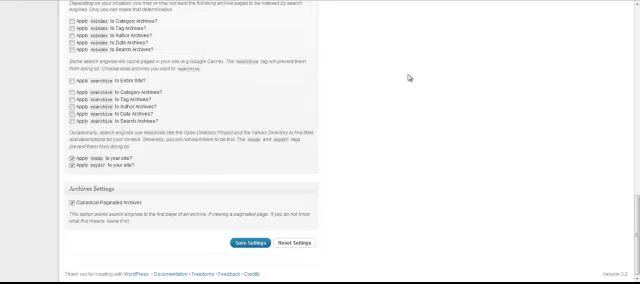
mouse_move(400, 90)
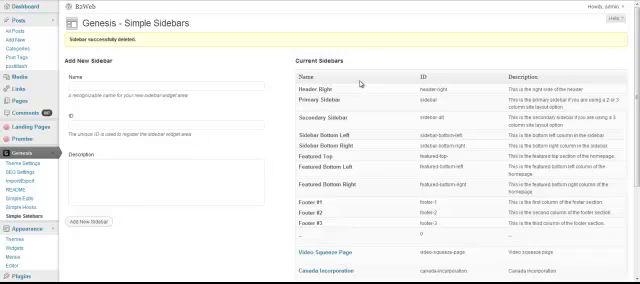
mouse_move(212, 144)
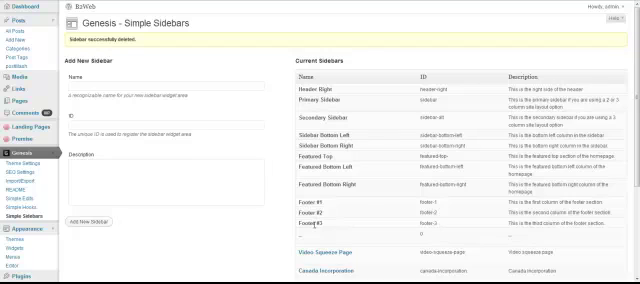
Scroll down the Current Sidebars table on the Simple Sidebars page
scroll("down", 3)
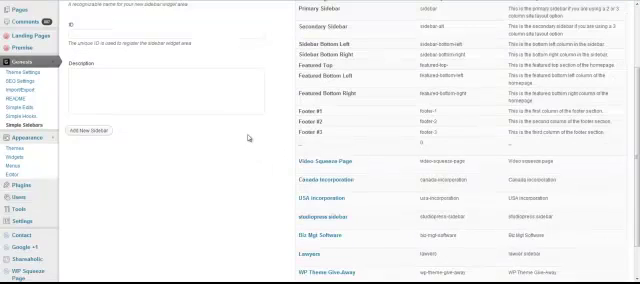
scroll("down", 3)
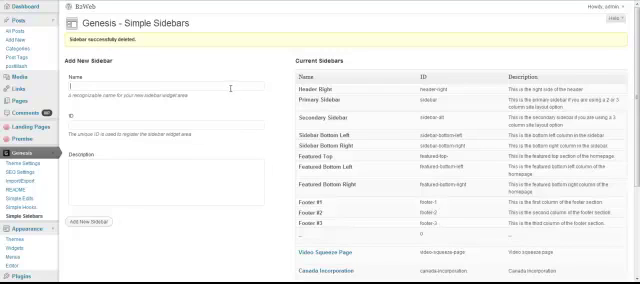
type("new sidebar")
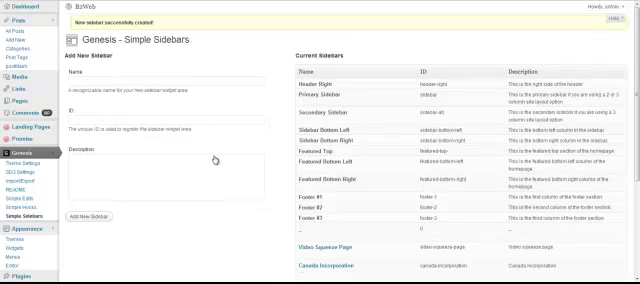
scroll("down", 3)
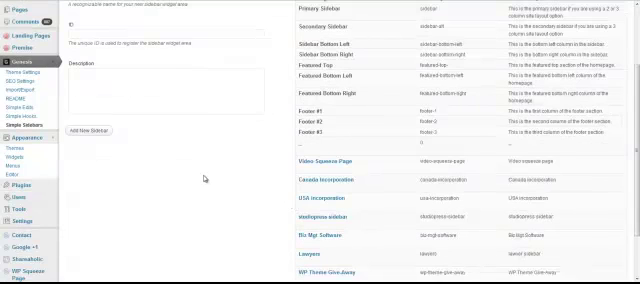
scroll("down", 3)
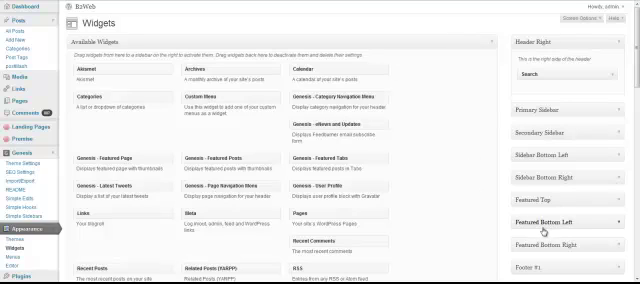
mouse_move(472, 196)
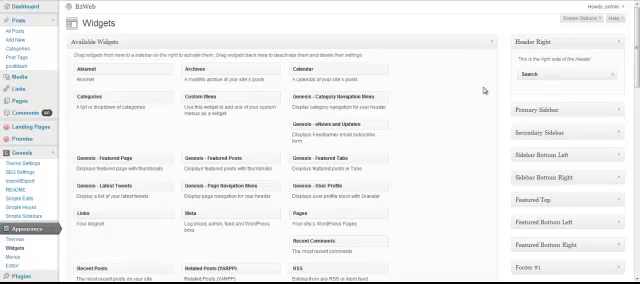
Scroll the Widgets screen down to the inactive widgets section and widget areas
scroll("down", 3)
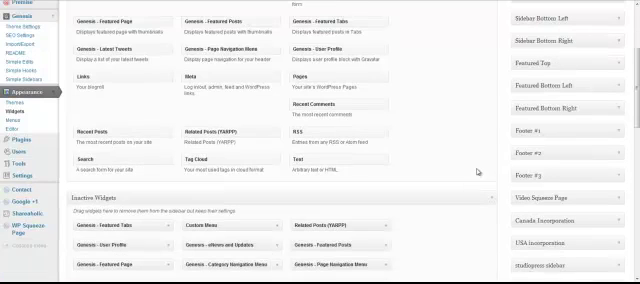
scroll("down", 3)
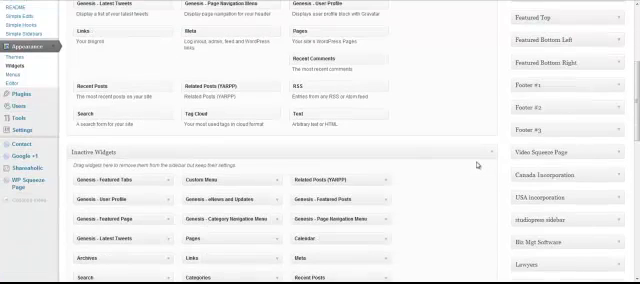
scroll("down", 3)
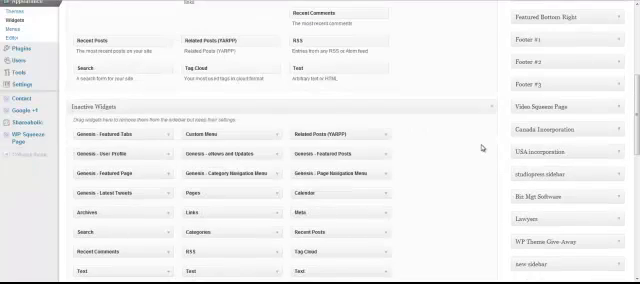
scroll("down", 3)
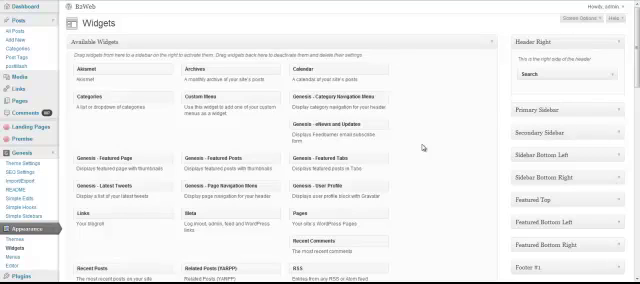
mouse_move(80, 160)
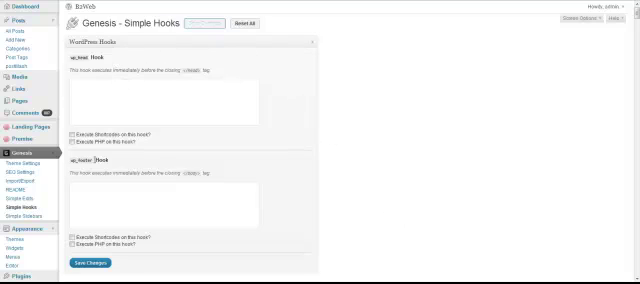
Scroll through the WordPress, document, header and footer hook code boxes, then back up
scroll("down", 3)
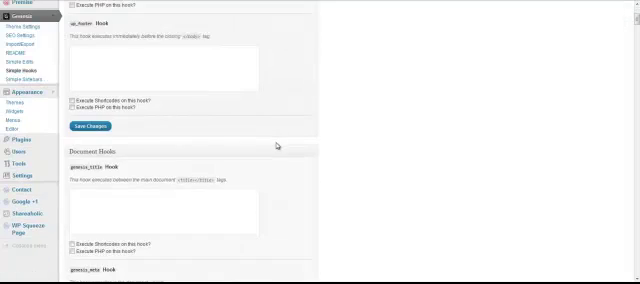
scroll("down", 3)
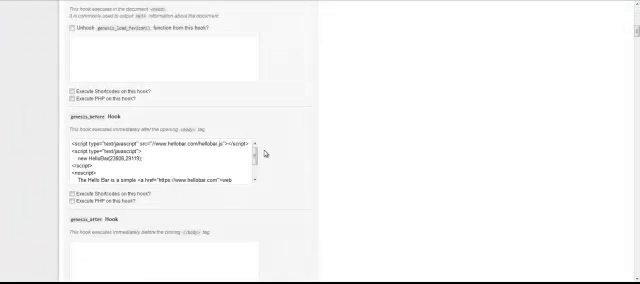
scroll("down", 3)
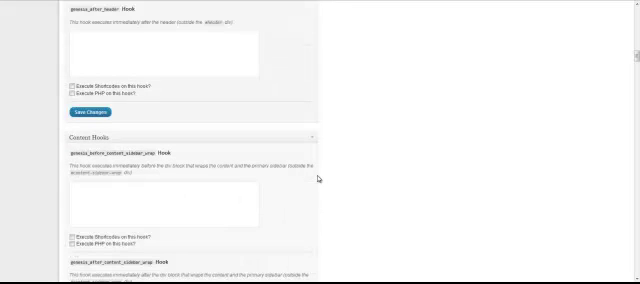
scroll("down", 3)
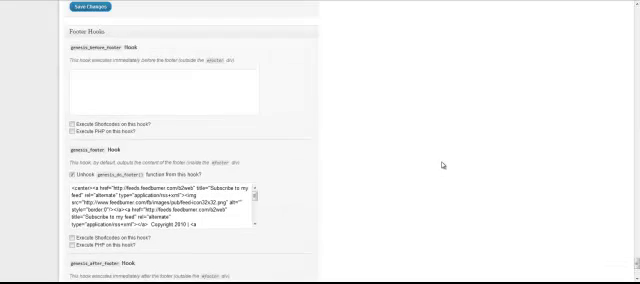
scroll("down", 3)
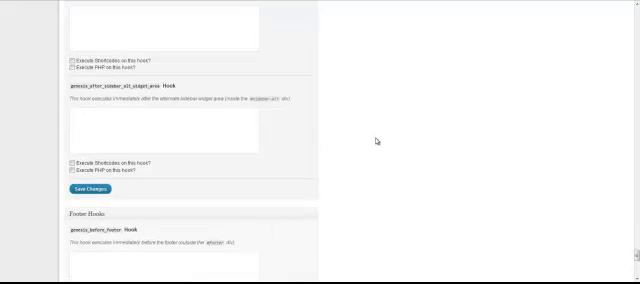
scroll("up", 3)
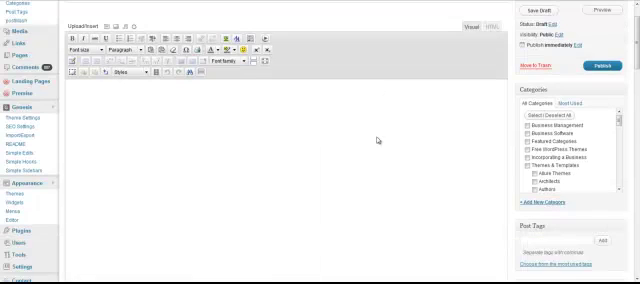
Scroll the post editor down to the Genesis SEO Settings box
scroll("down", 3)
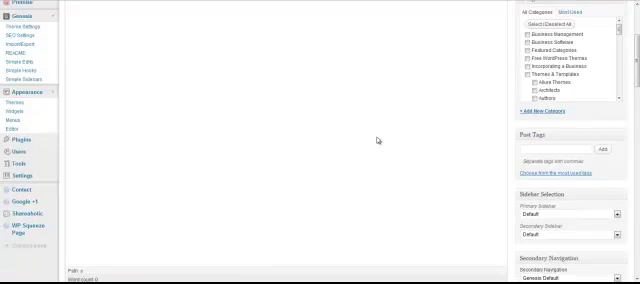
scroll("down", 3)
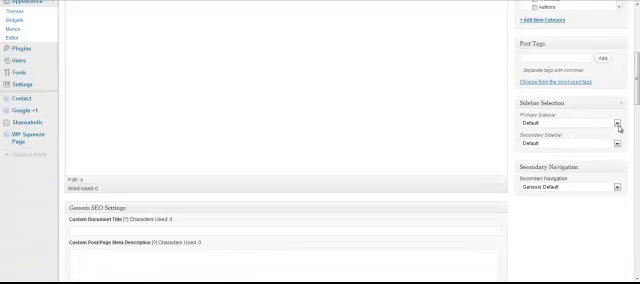
left_click(576, 124)
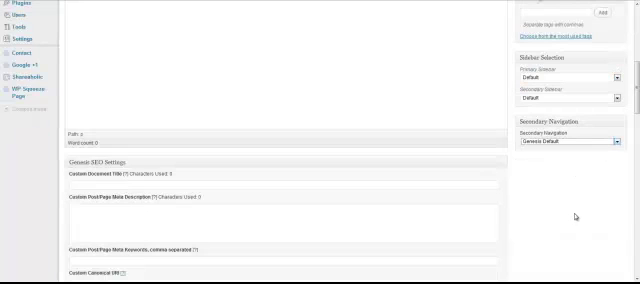
scroll("down", 3)
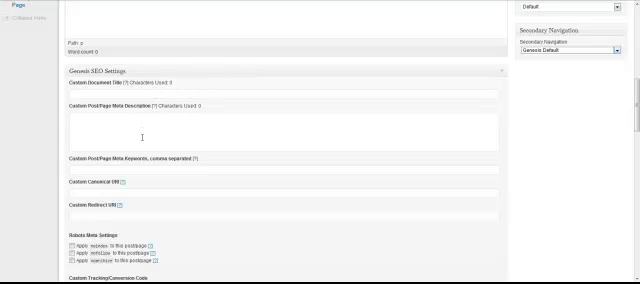
scroll("down", 3)
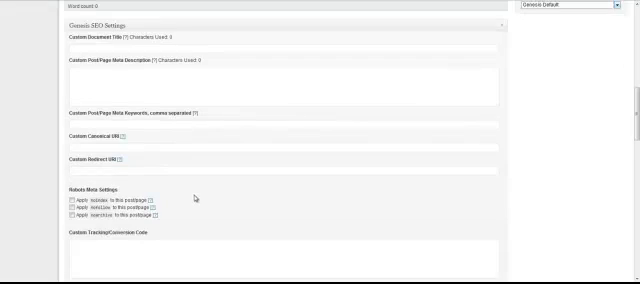
Continue through Layout Settings, Sidebar Selection, excerpt and custom fields sections
scroll("down", 3)
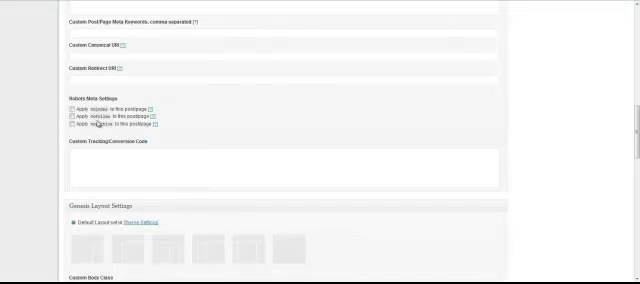
scroll("down", 3)
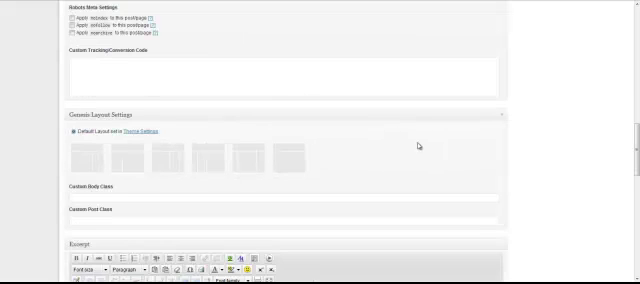
mouse_move(330, 160)
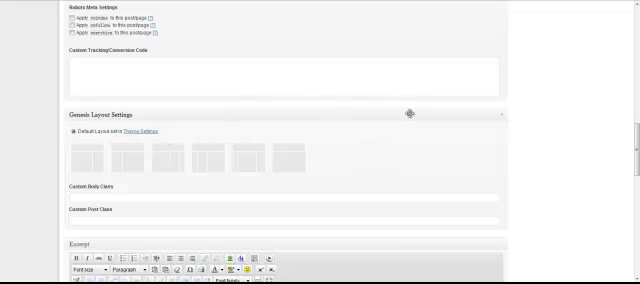
scroll("down", 3)
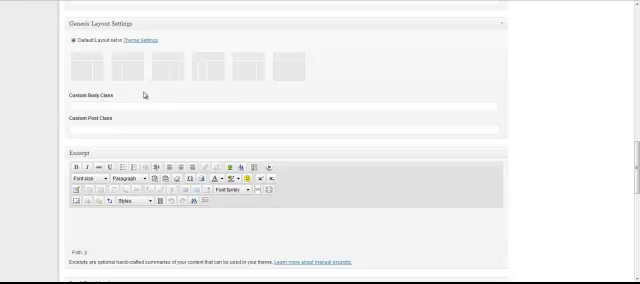
mouse_move(364, 84)
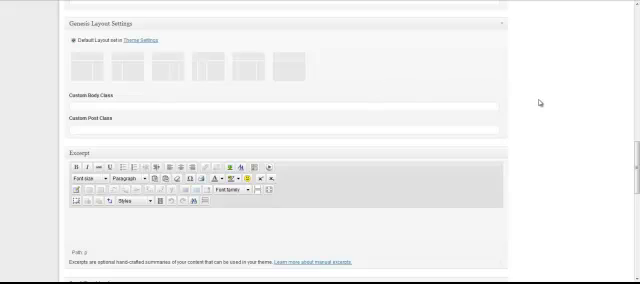
scroll("down", 3)
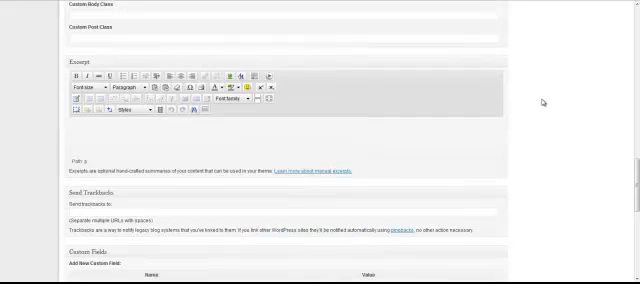
scroll("down", 3)
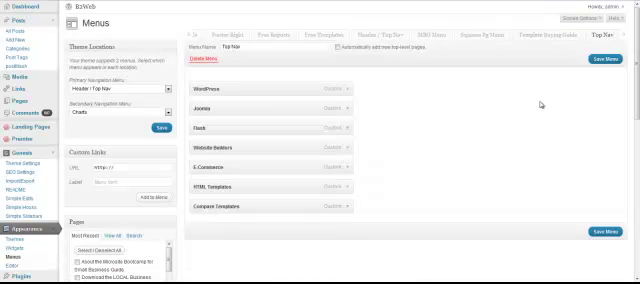
mouse_move(538, 104)
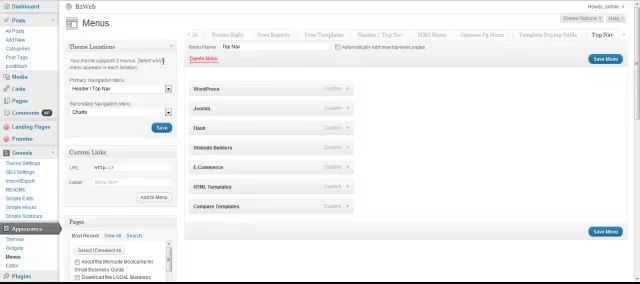
mouse_move(310, 18)
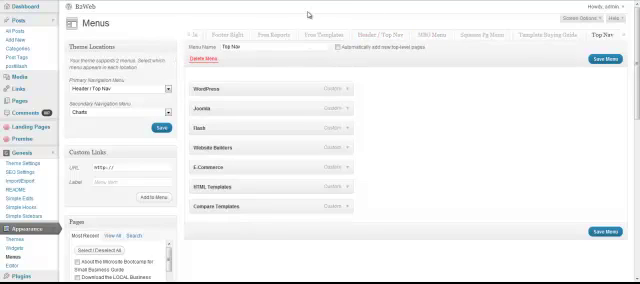
mouse_move(306, 14)
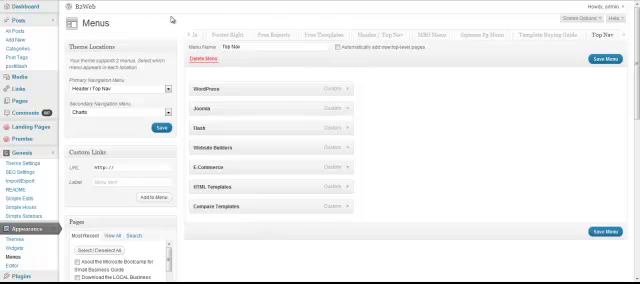
mouse_move(166, 20)
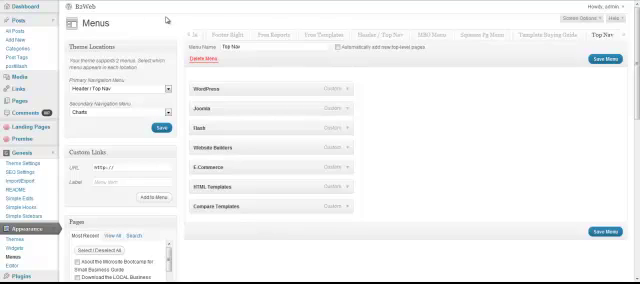